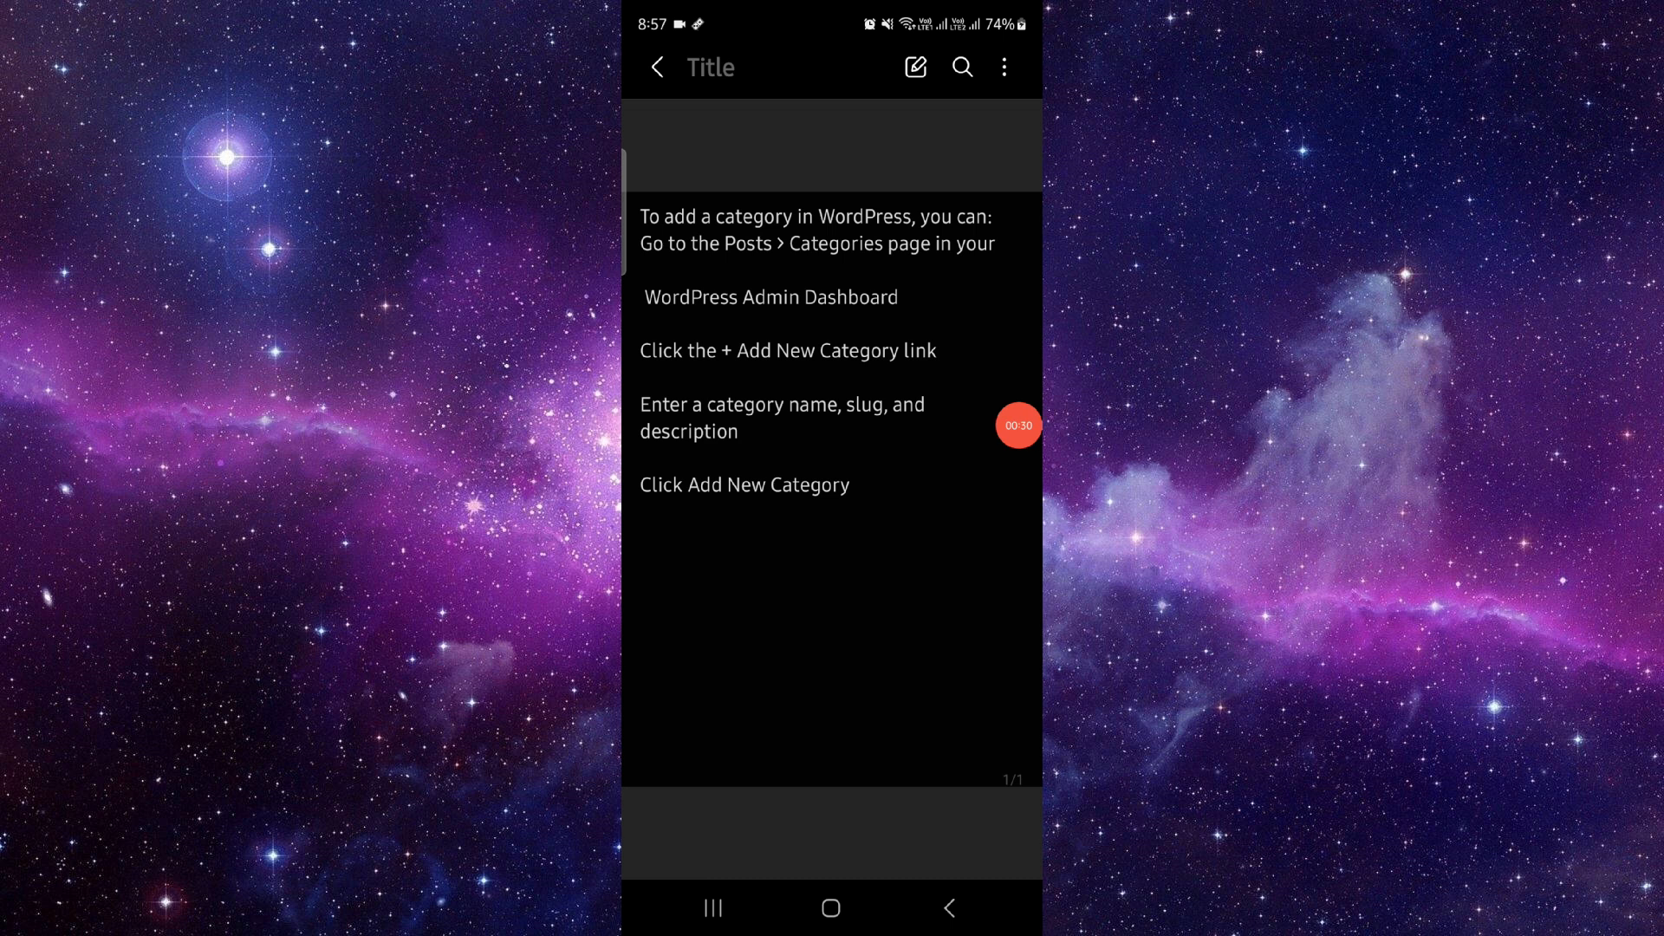
Exit the WordPress category note and land on the Android home screen
left_click(830, 906)
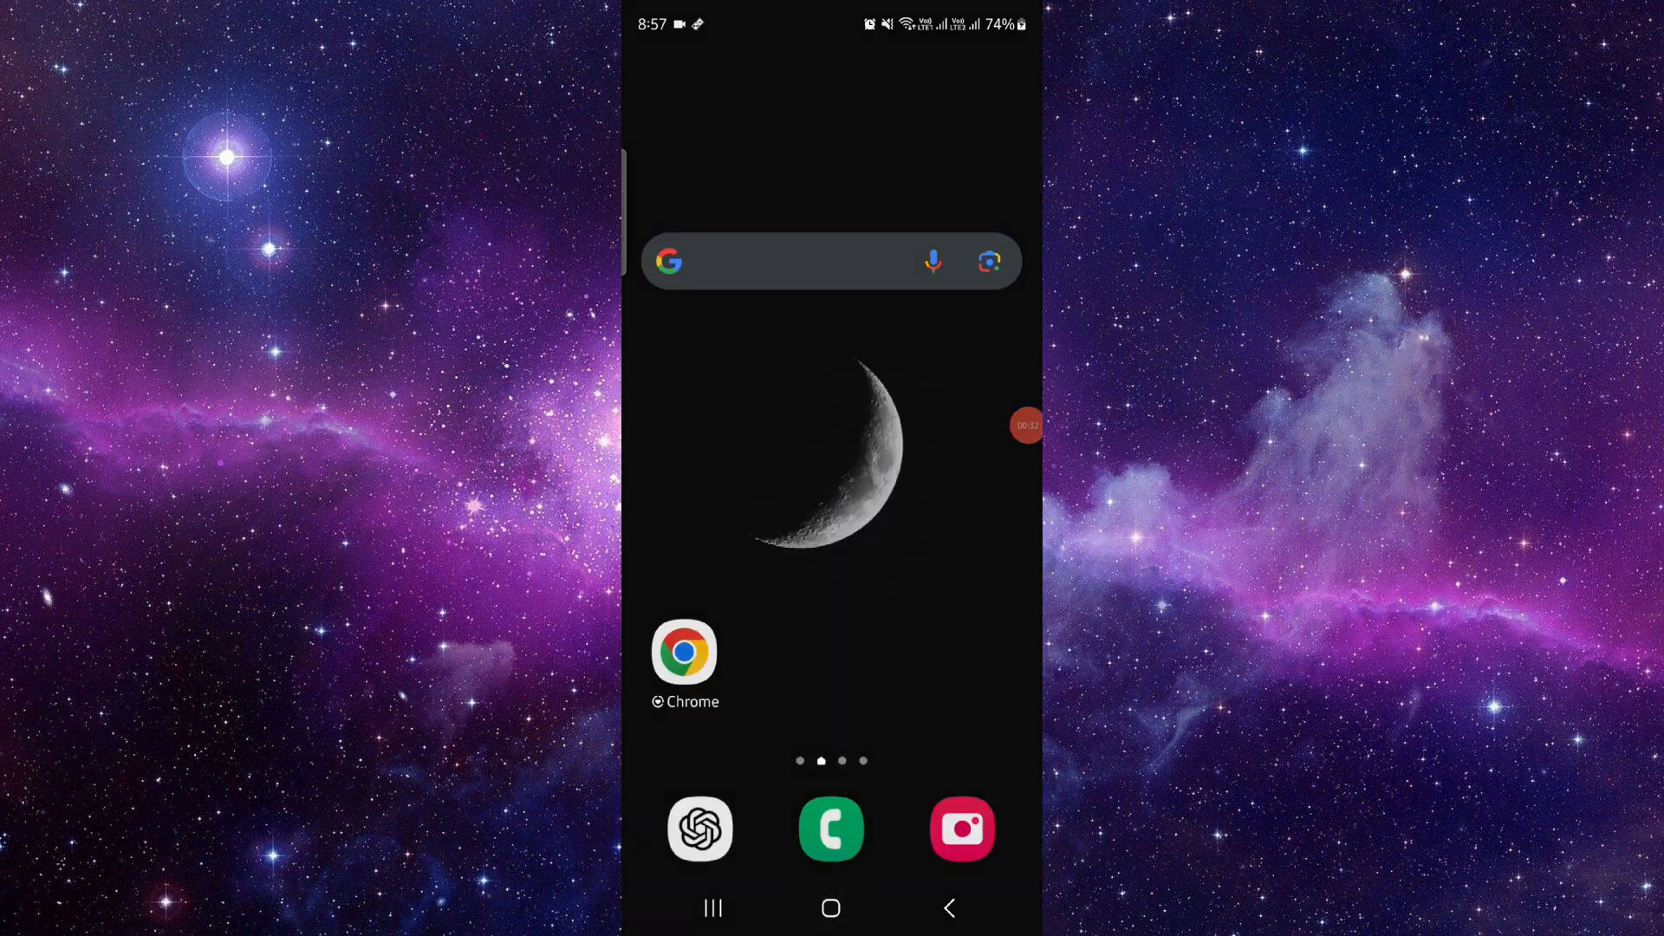